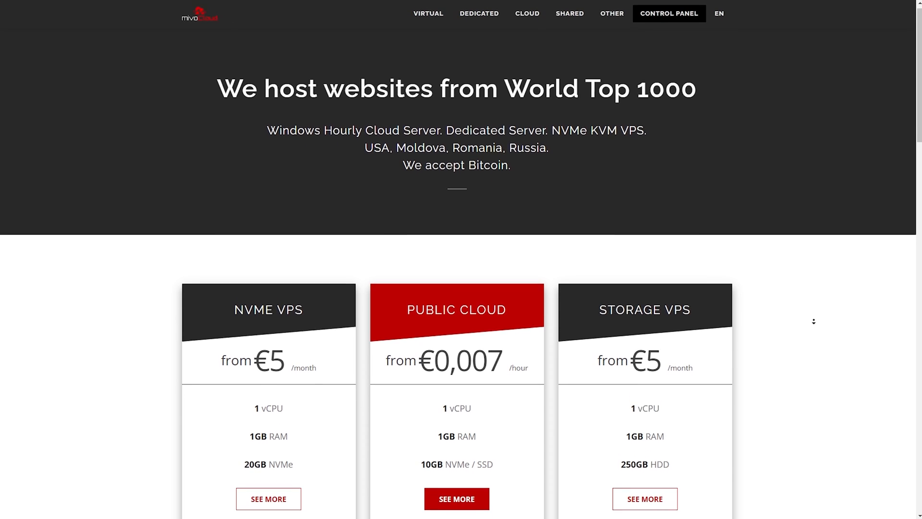
Create the ~/code folder and change into it.
{"action": "scroll", "scroll_direction": "down", "scroll_amount": 3}
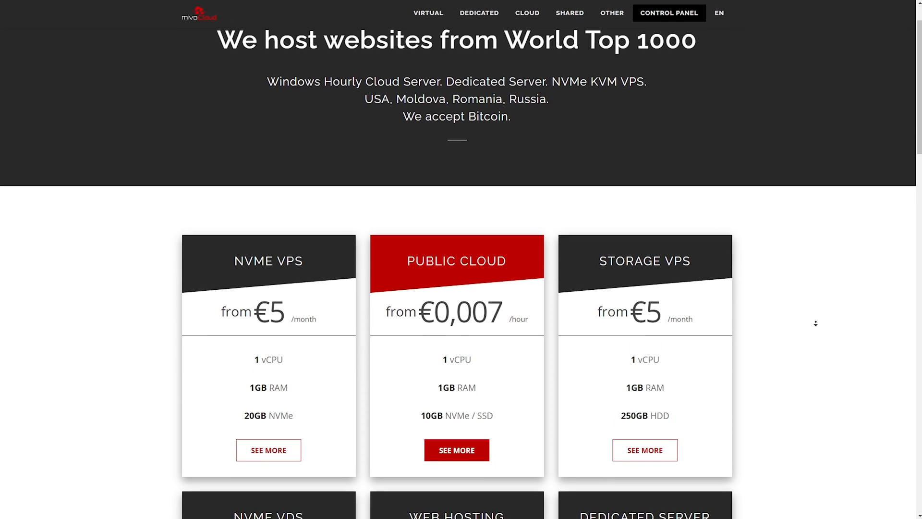
{"action": "scroll", "scroll_direction": "down", "scroll_amount": 3}
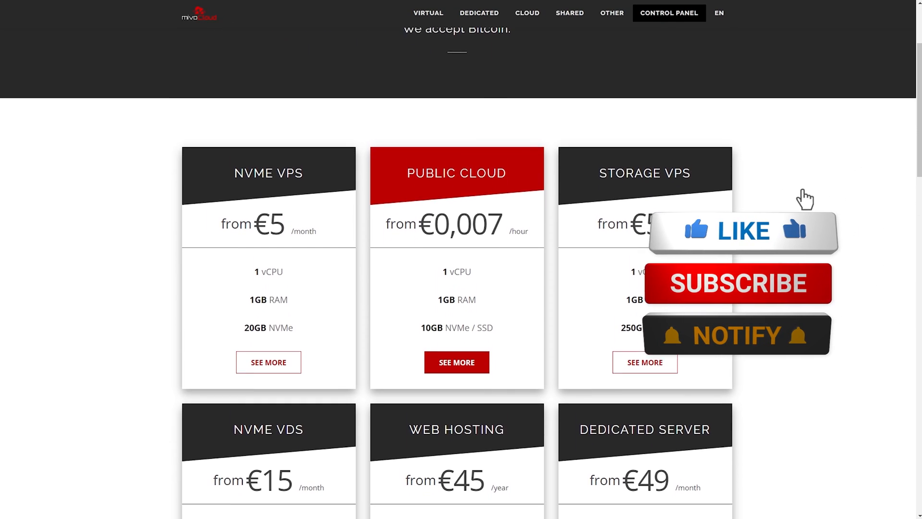
{"action": "scroll", "scroll_direction": "down", "scroll_amount": 3}
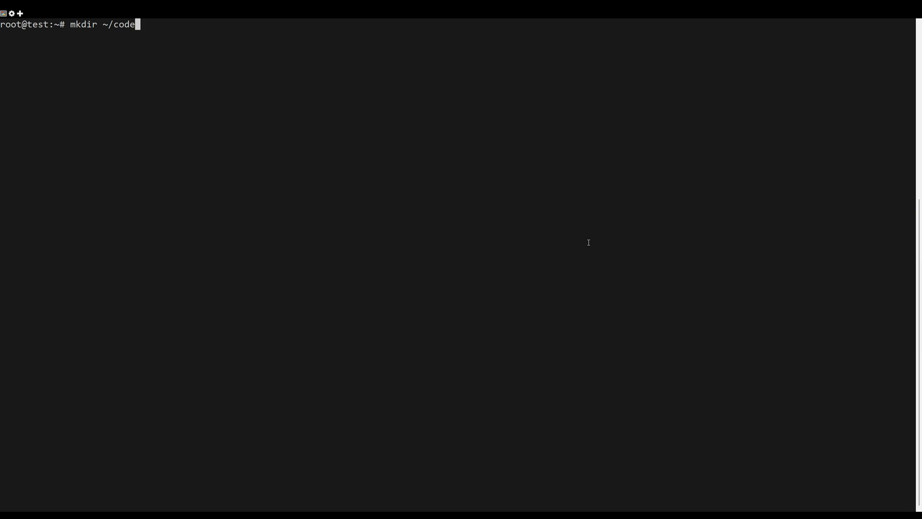
{"action": "key", "text": "Return"}
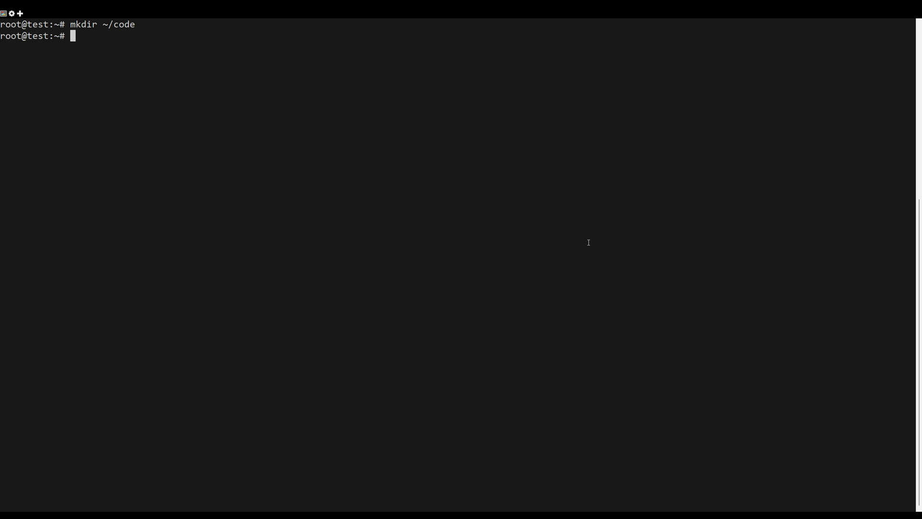
{"action": "type", "text": "cd code"}
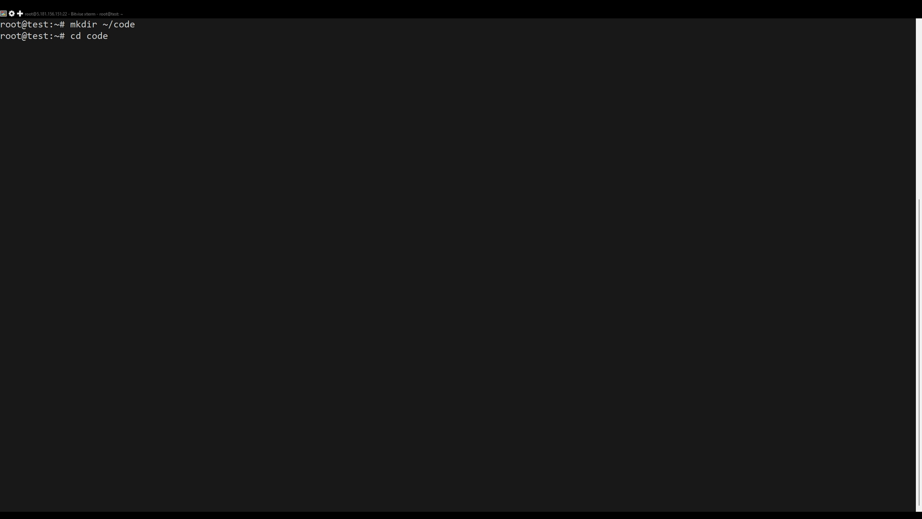
{"action": "key", "text": "Return"}
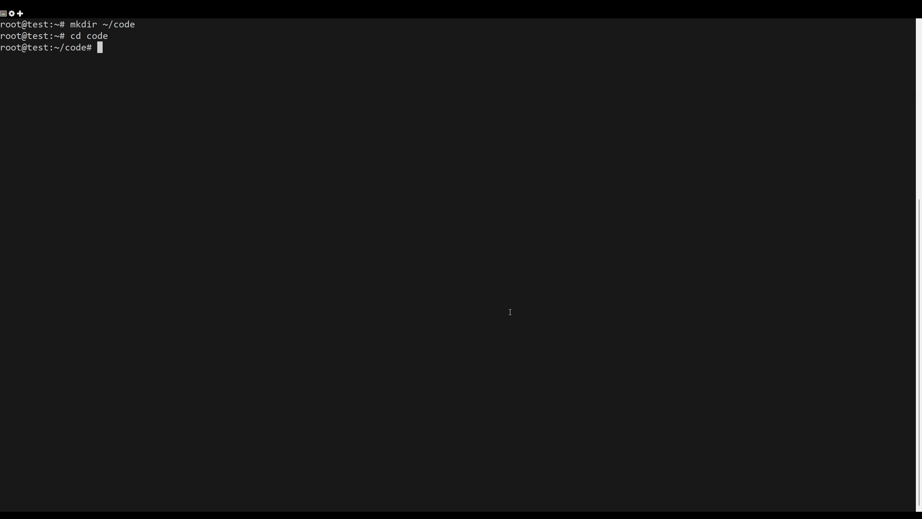
Download code-server-4.9.1-linux-amd64.tar.gz from the GitHub releases with wget.
{"action": "type", "text": "wget https://github.com/coder/code-server/releases/download/v4.9.1/code-server-4.9.1-linux-amd64.tar.gz"}
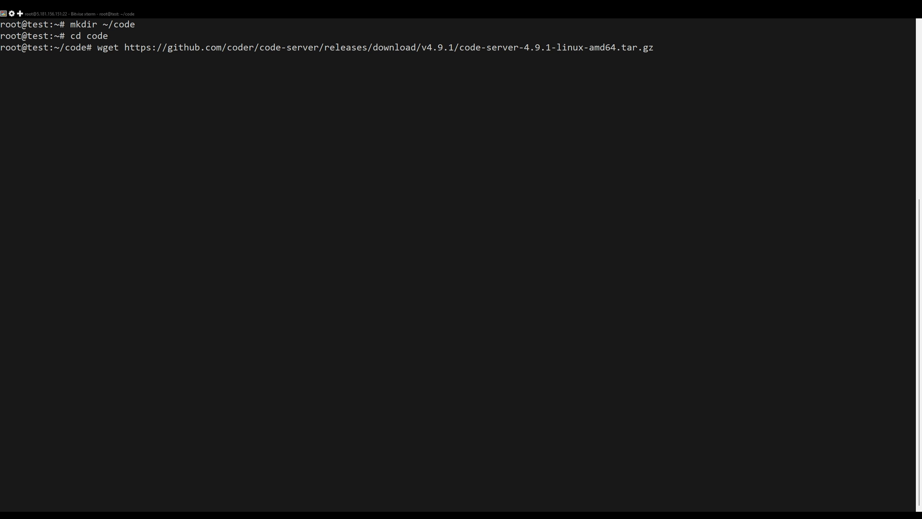
{"action": "key", "text": "Return"}
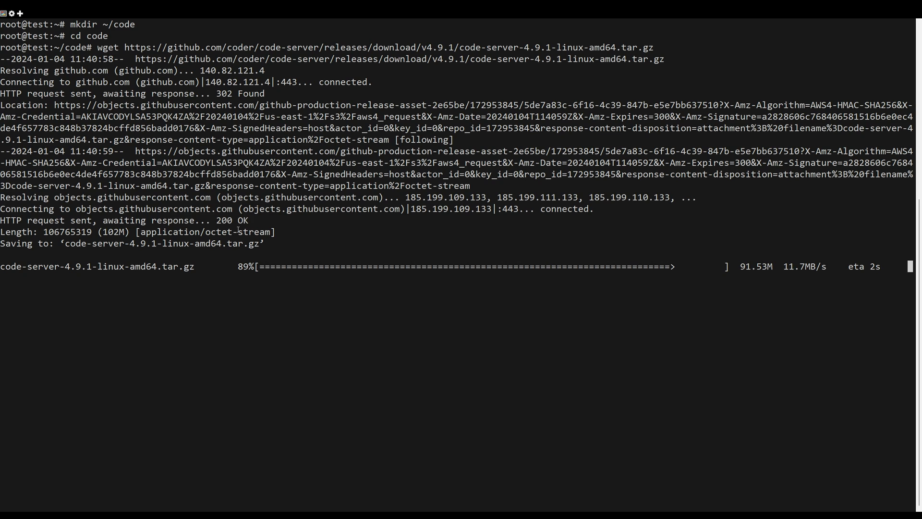
{"action": "type", "text": "tar -xzvf code-server-4.9.1-linux-amd64.tar.gz"}
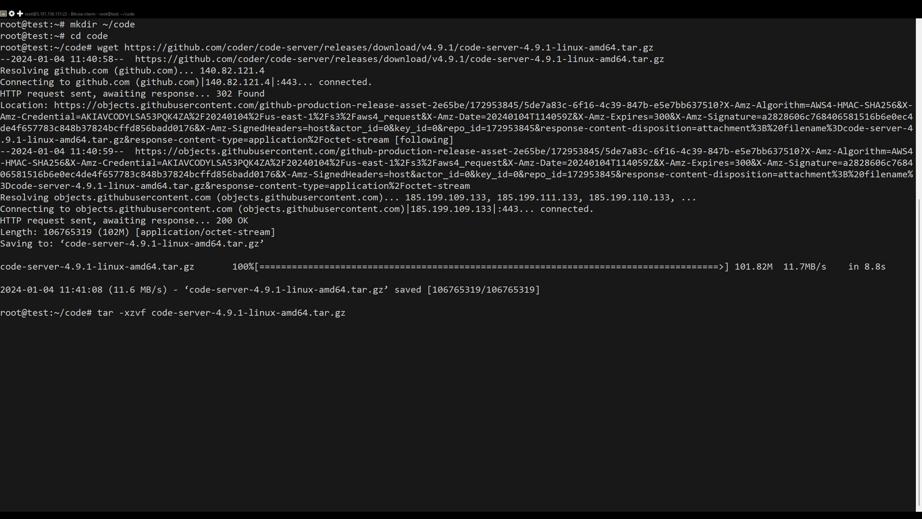
Extract the archive, install it under /usr/lib/code-server and symlink the binary into /usr/bin/code-server.
{"action": "key", "text": "Return"}
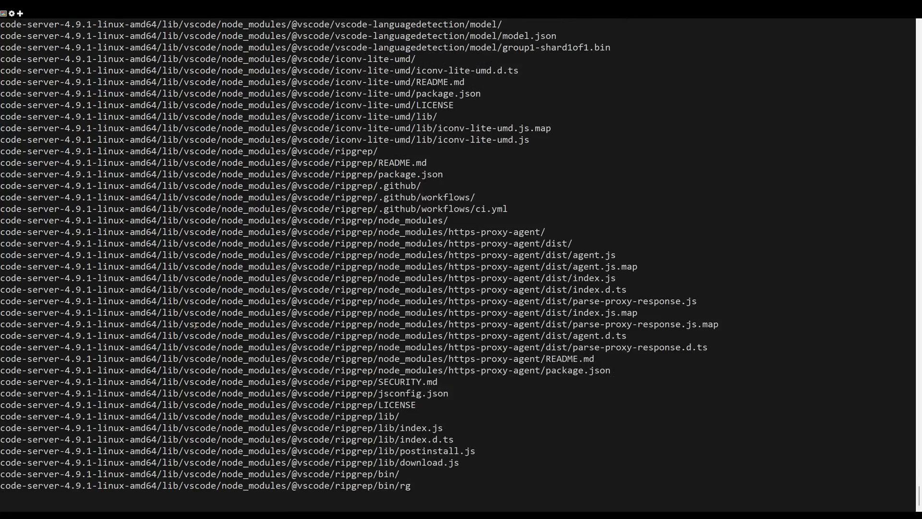
{"action": "scroll", "scroll_direction": "down", "scroll_amount": 3}
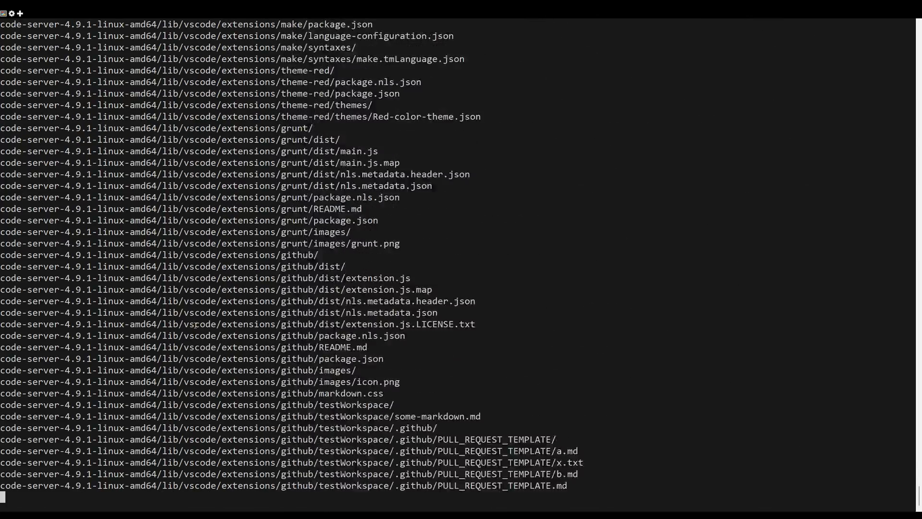
{"action": "scroll", "scroll_direction": "down", "scroll_amount": 3}
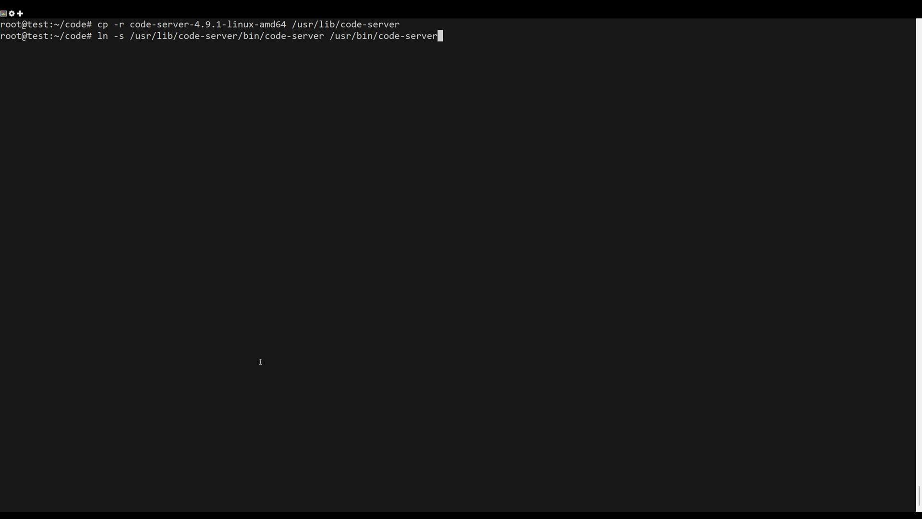
{"action": "key", "text": "Return"}
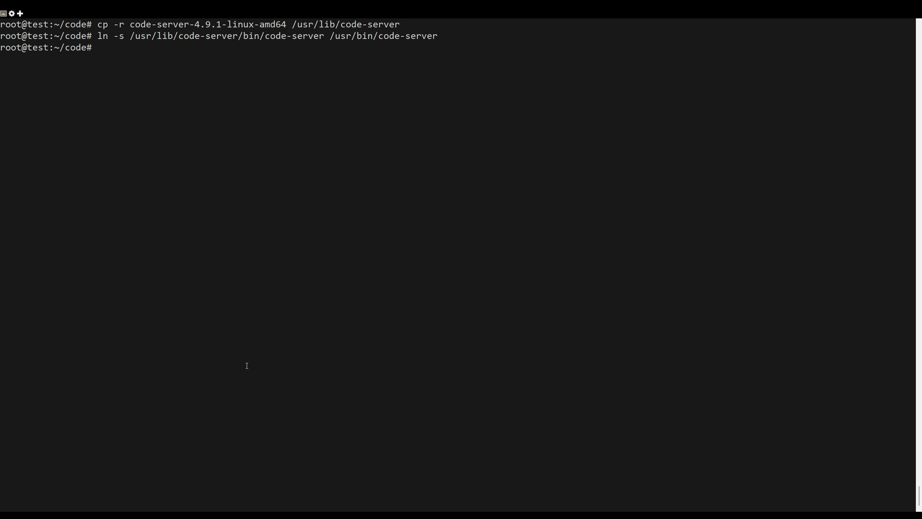
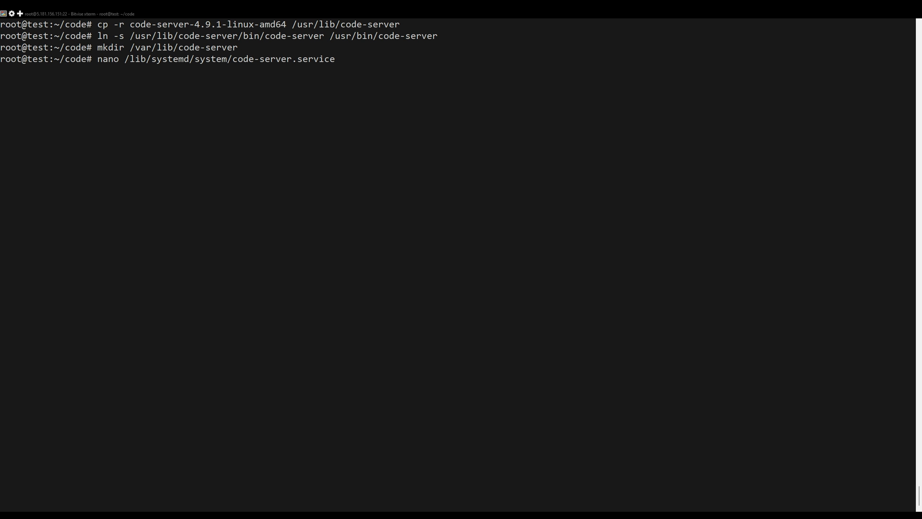
{"action": "key", "text": "Return"}
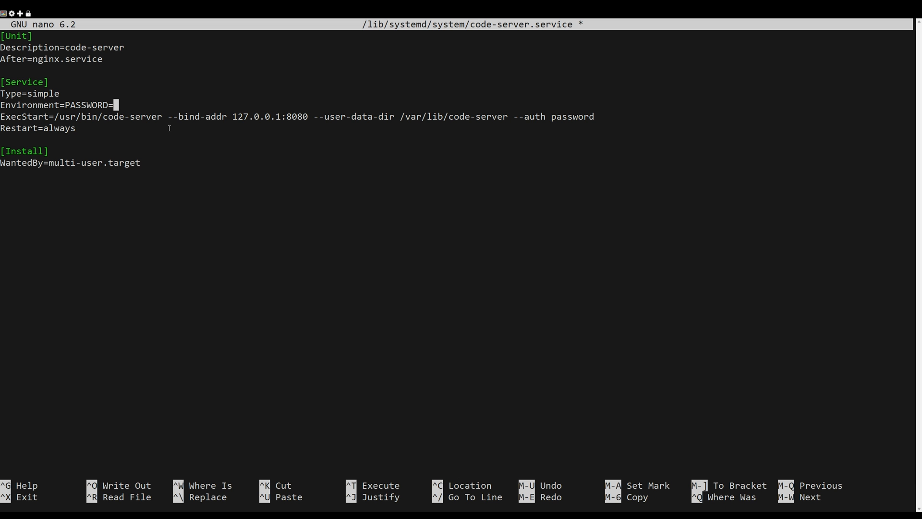
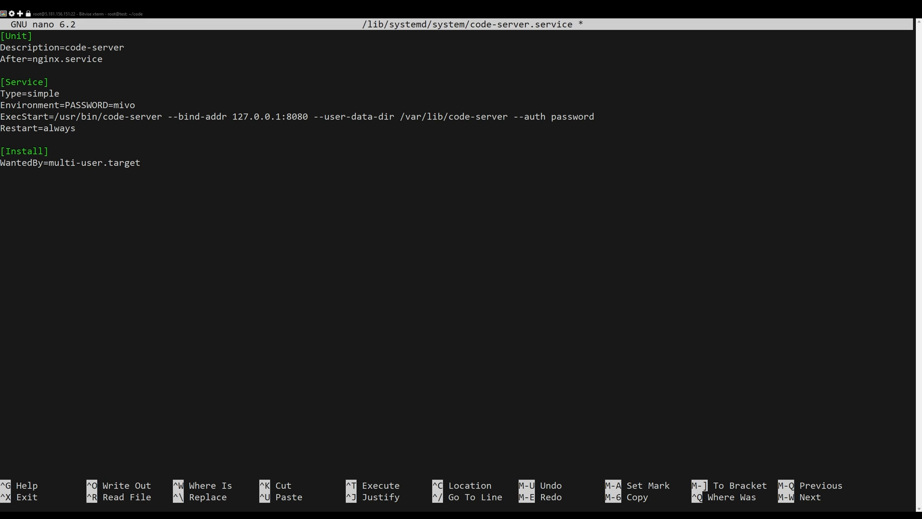
{"action": "key", "text": "ctrl+o"}
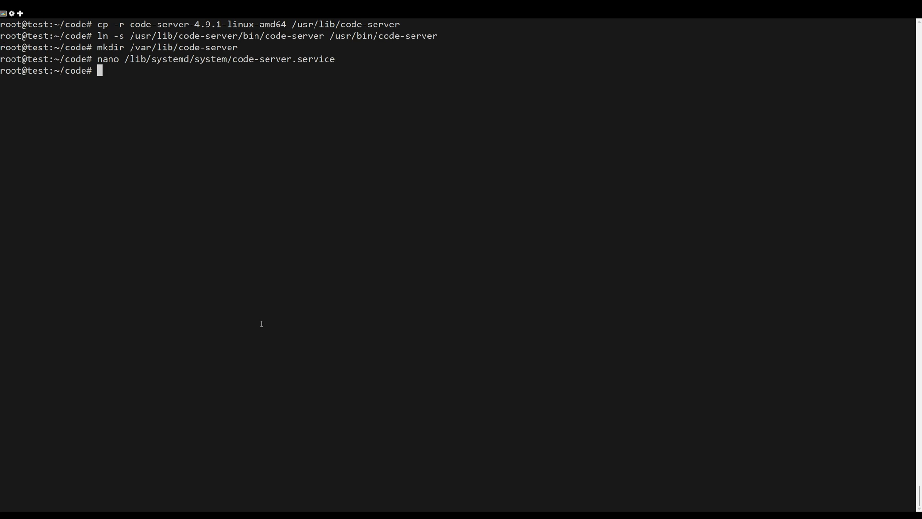
Enable code-server at boot and check its status shows active (running) on 127.0.0.1:8080.
{"action": "type", "text": "systemctl enable code-server"}
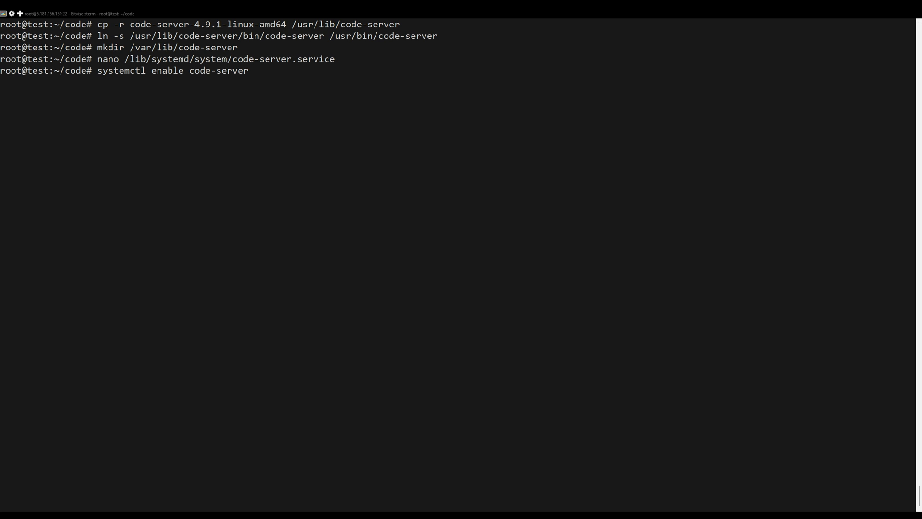
{"action": "key", "text": "Return"}
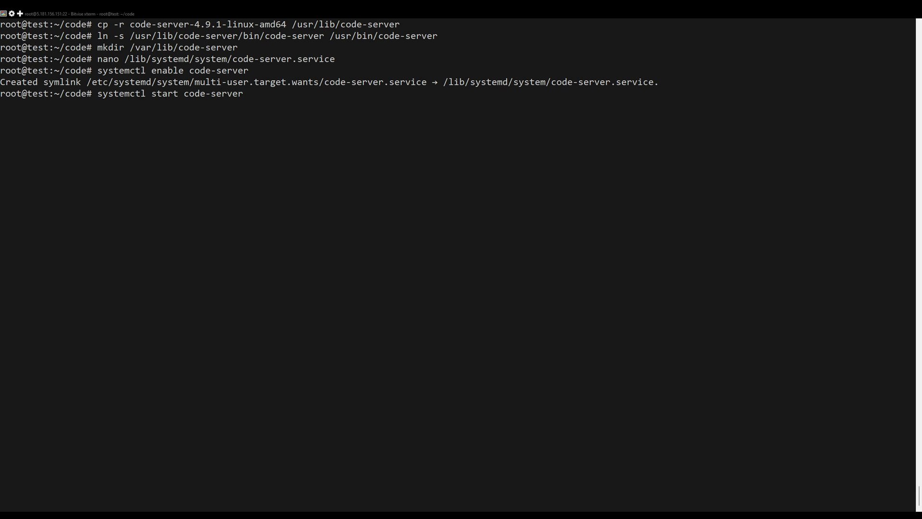
{"action": "type", "text": "systemctl status code-server"}
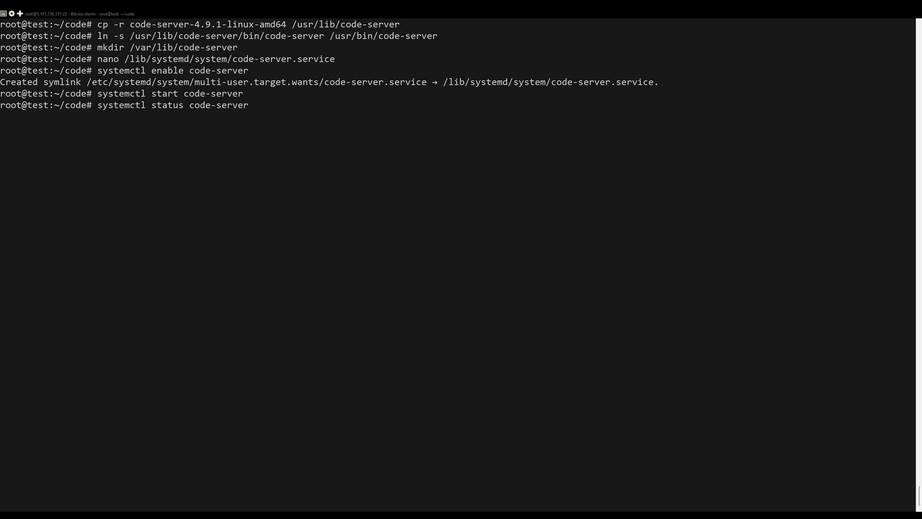
{"action": "key", "text": "Return"}
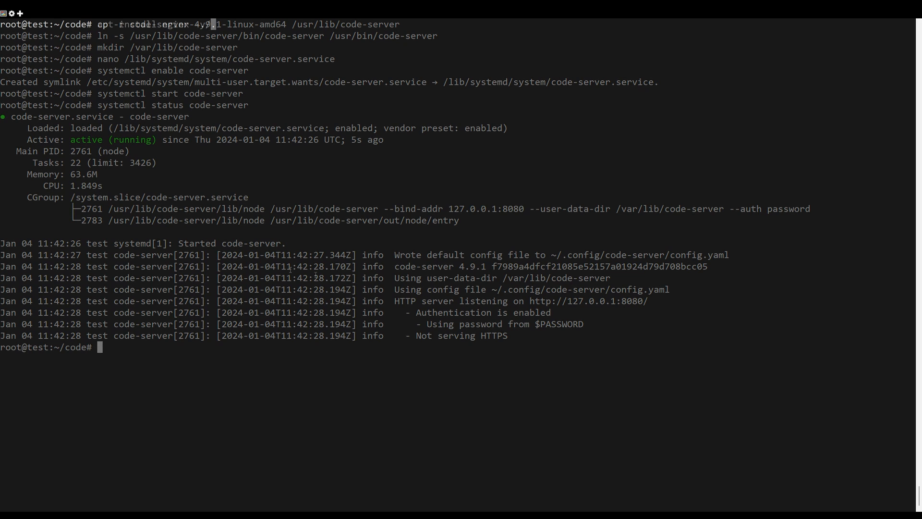
Install nginx with apt install nginx -y.
{"action": "type", "text": "apt install nginx -y"}
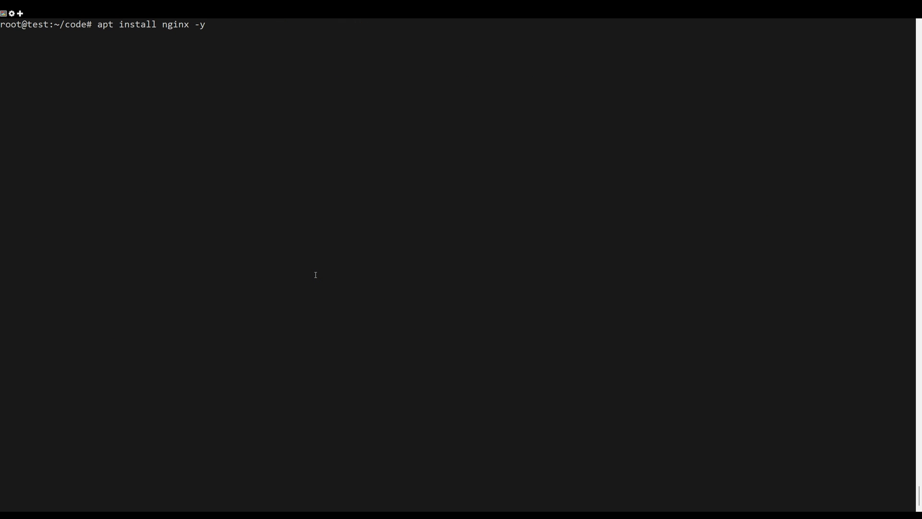
{"action": "key", "text": "Return"}
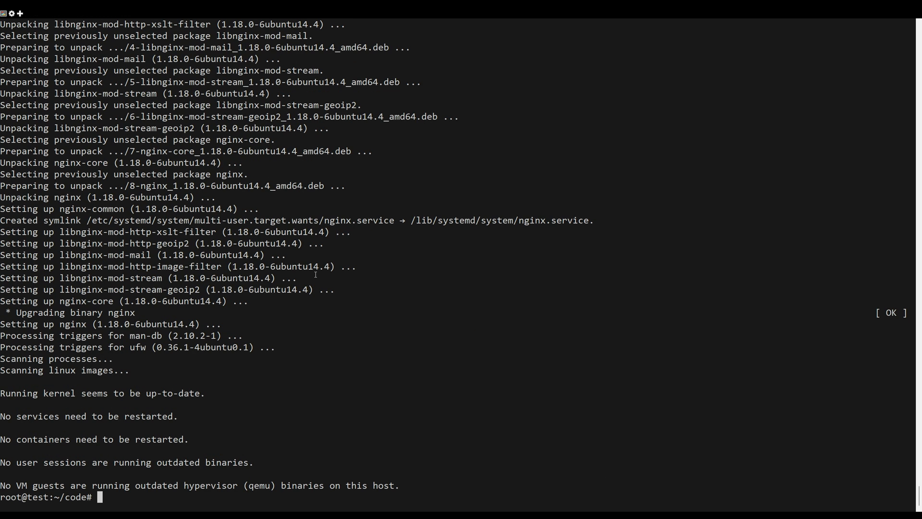
{"action": "type", "text": "nano /etc/nginx/sites-available/code-server.conf"}
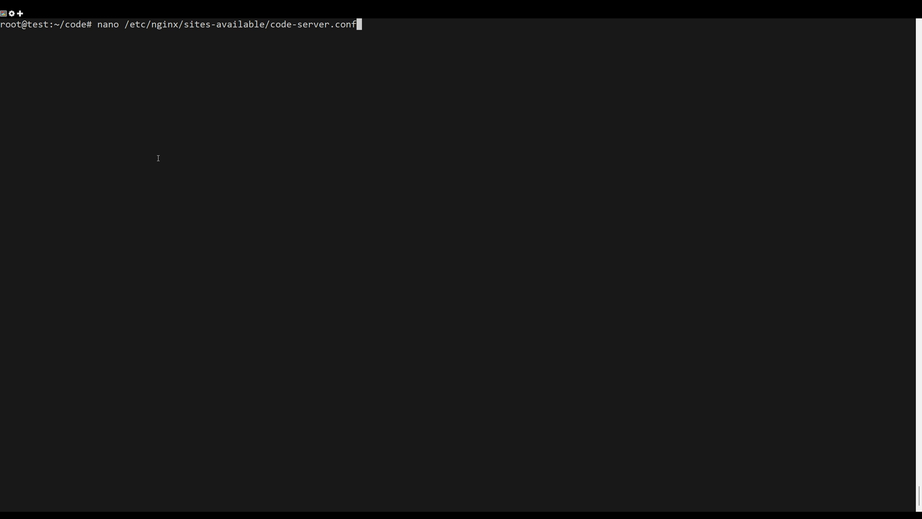
Save the code-server.conf proxy site pointing port 80 to localhost:8080 and pass nginx -t.
{"action": "key", "text": "Return"}
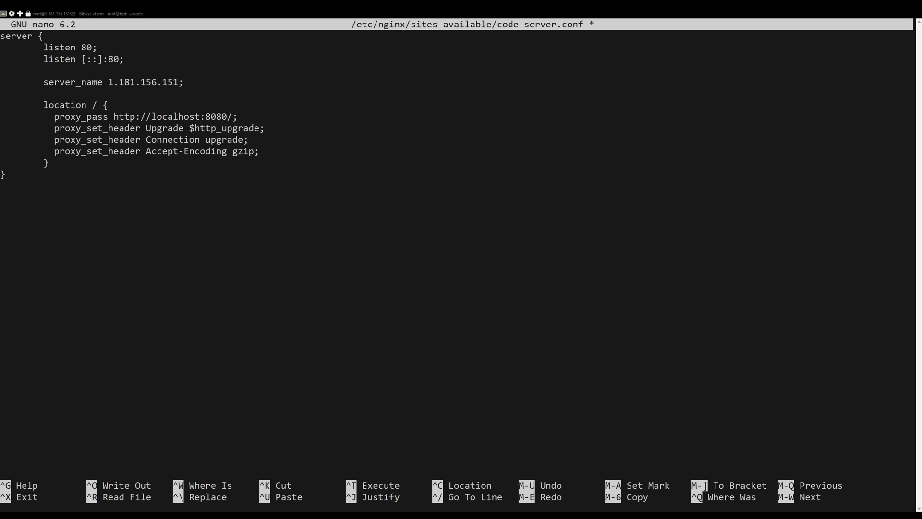
{"action": "key", "text": "ctrl+x"}
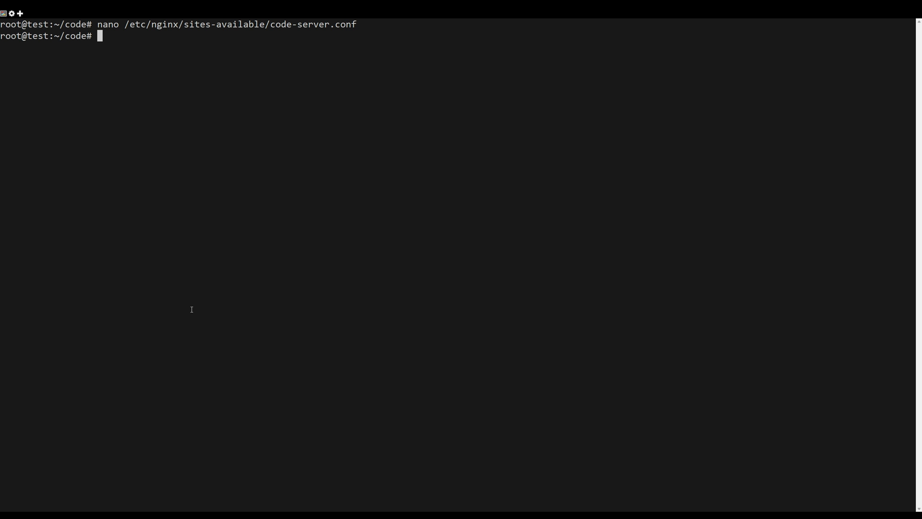
{"action": "type", "text": "nginx -t"}
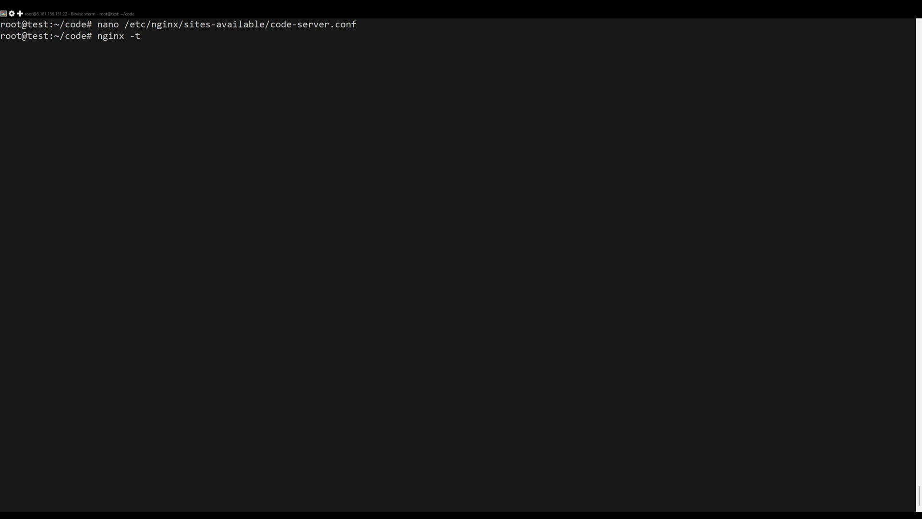
{"action": "key", "text": "Return"}
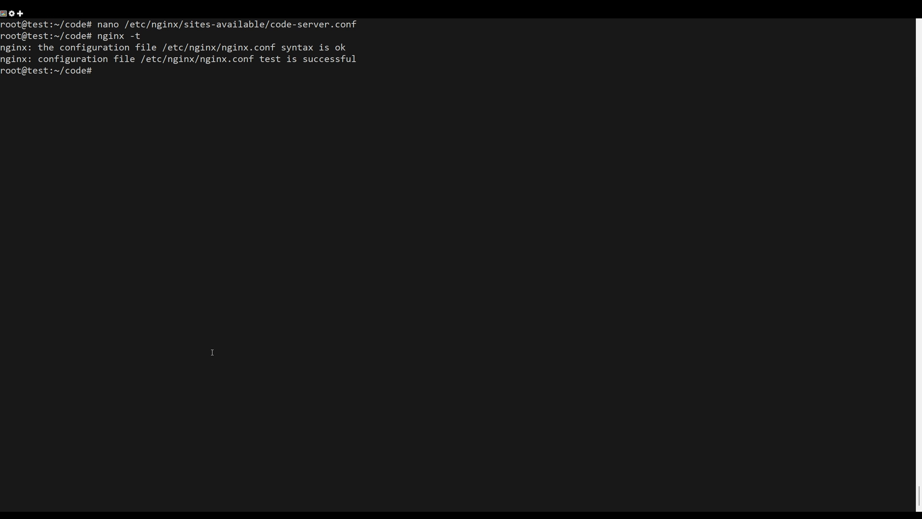
Symlink code-server.conf into sites-enabled and restart nginx.
{"action": "type", "text": "ln -s /etc/nginx/sites-available/code-server.conf /etc/nginx/sites-enabled/code-server.conf"}
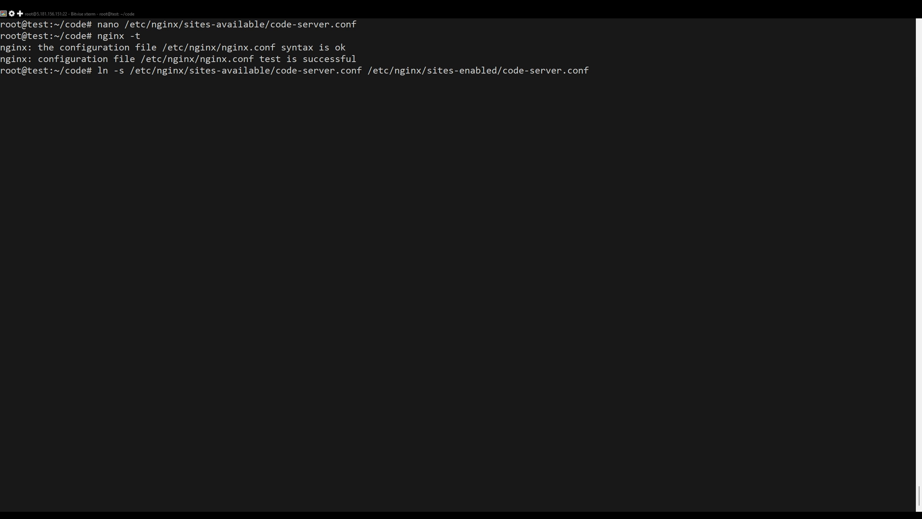
{"action": "key", "text": "Return"}
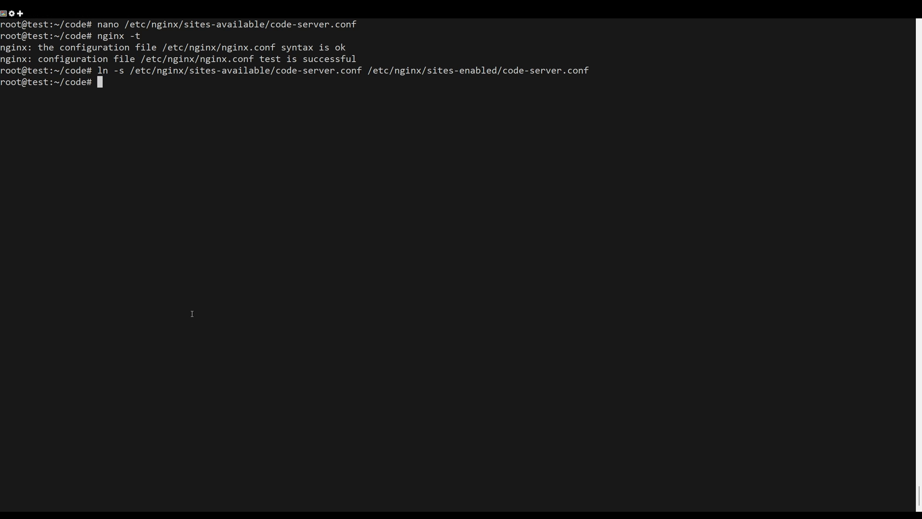
{"action": "type", "text": "systemctl restart nginx"}
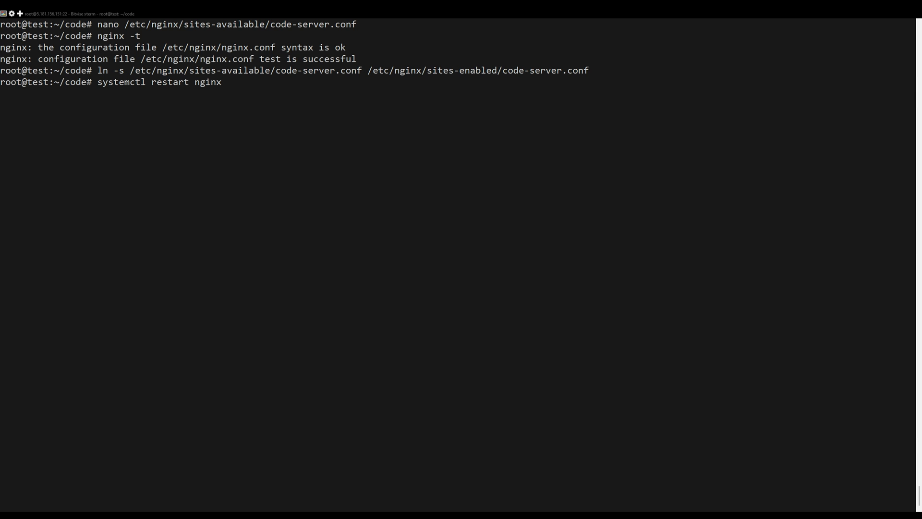
{"action": "key", "text": "Return"}
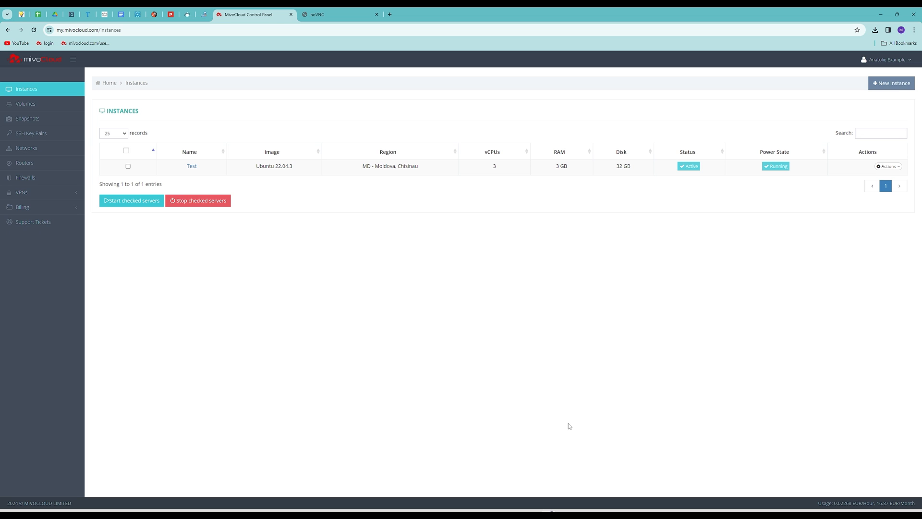
Log in to code-server with the password via the noVNC console and browse colour themes on the Get Started page.
{"action": "left_click", "coordinate": [339, 14]}
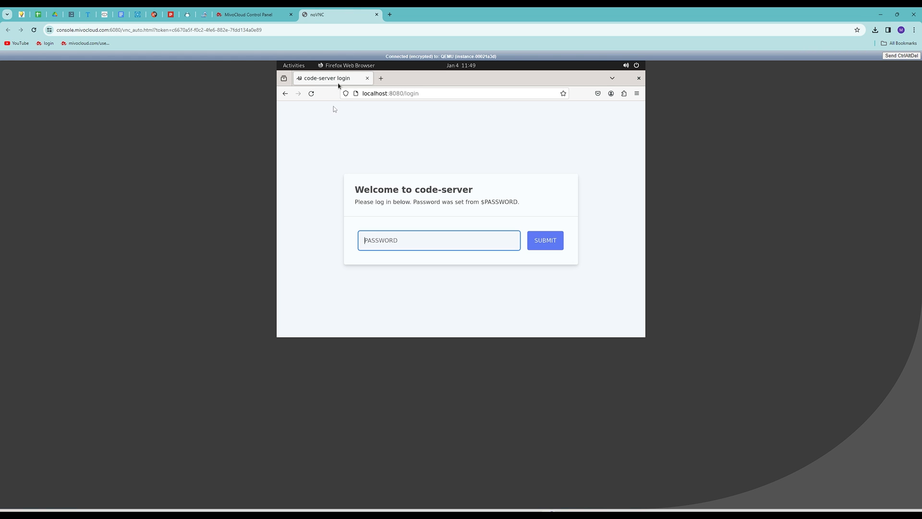
{"action": "left_click", "coordinate": [390, 93]}
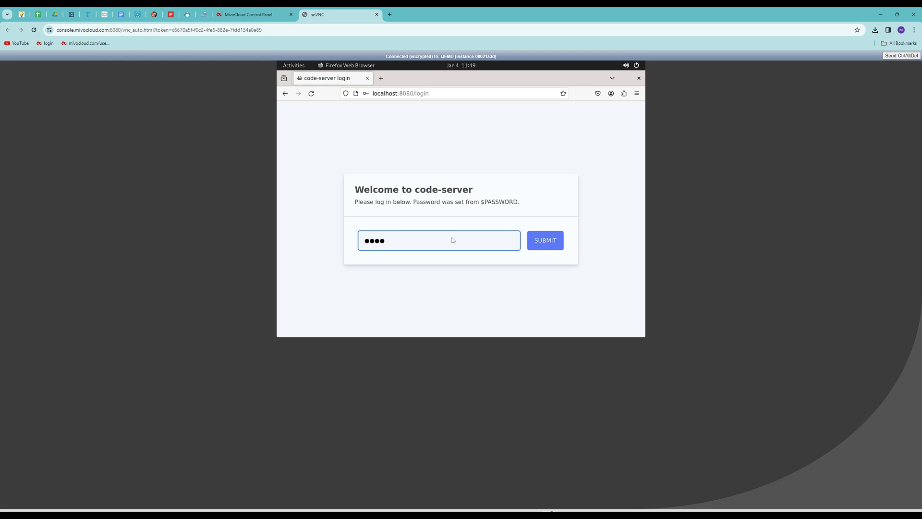
{"action": "left_click", "coordinate": [543, 241]}
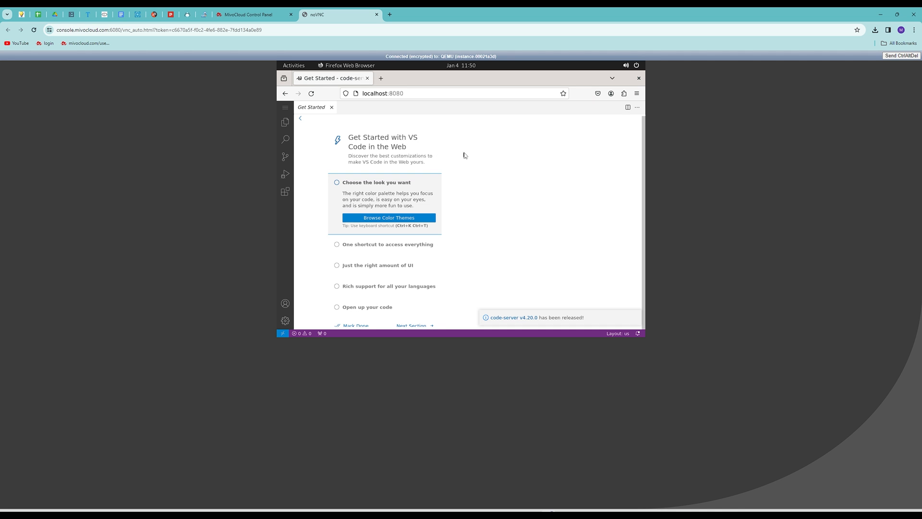
{"action": "left_click", "coordinate": [388, 218]}
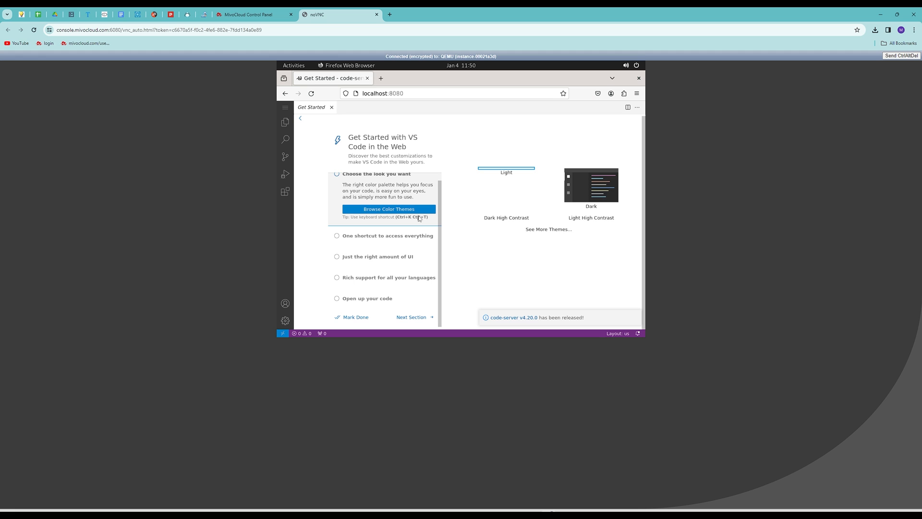